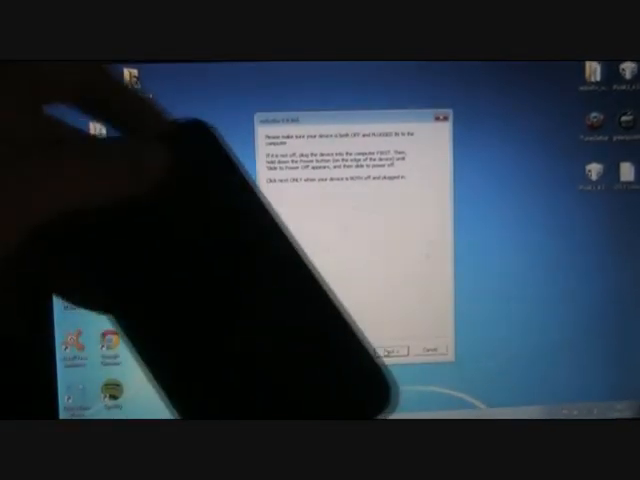
Step: Confirm the iPhone is powered off and connected to proceed to the DFU mode instructions
click(388, 349)
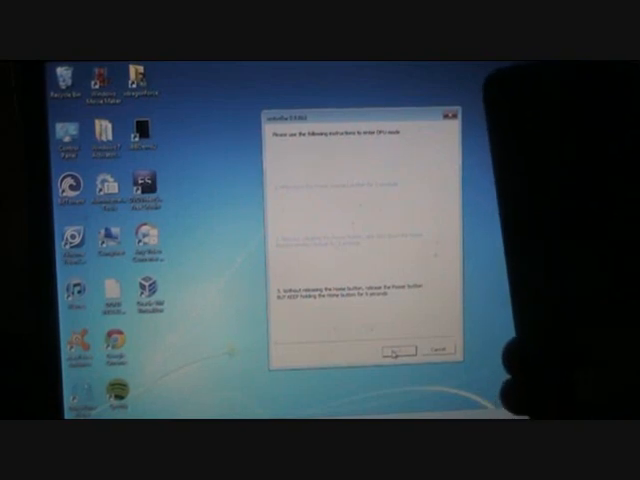
Step: Continue with the iPhone in DFU mode so redsn0w uploads the first image
click(395, 350)
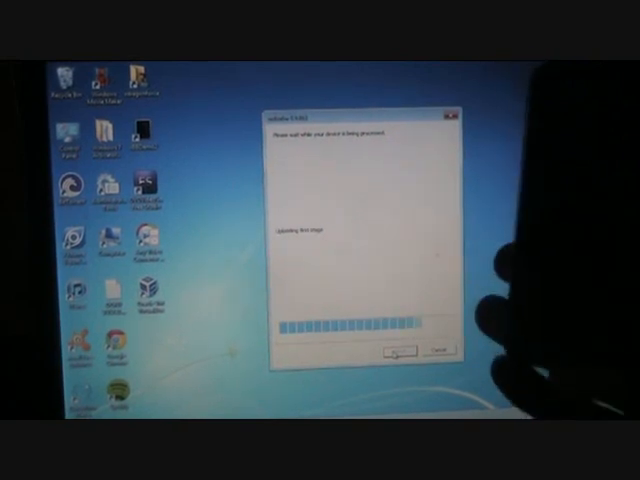